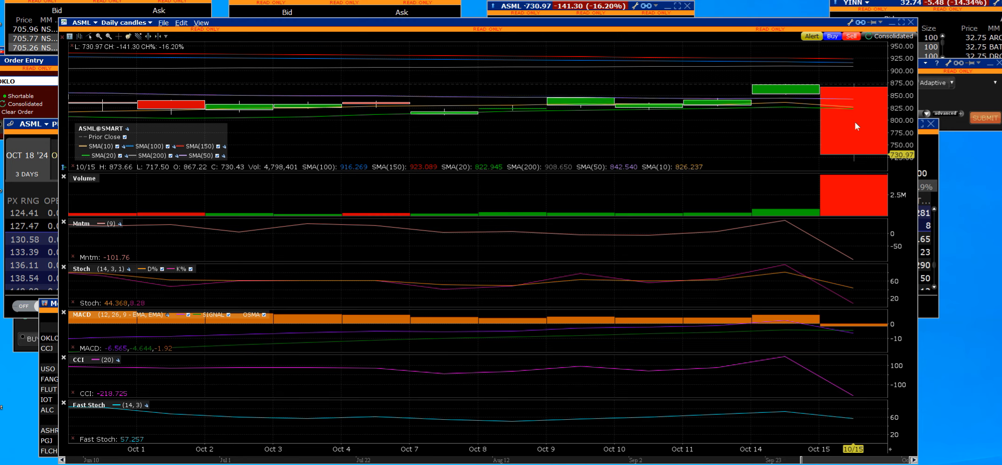
mouse_move(844, 126)
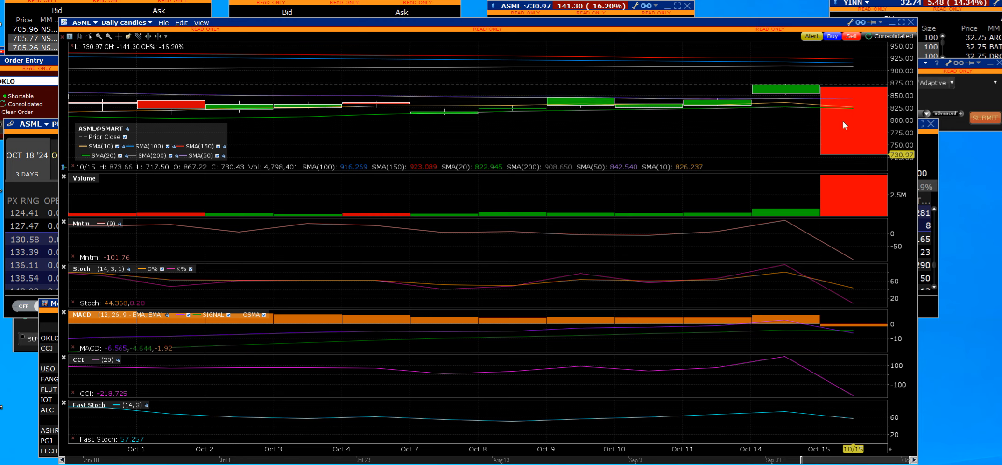
mouse_move(845, 178)
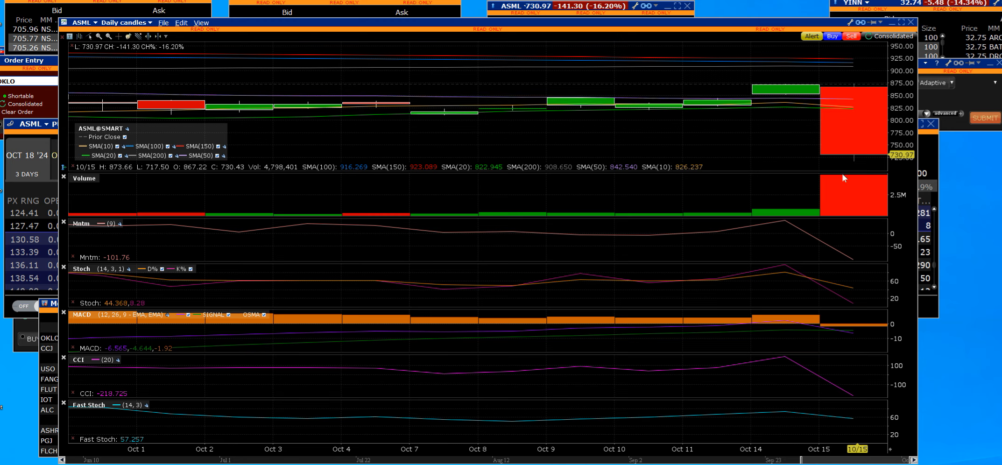
mouse_move(842, 204)
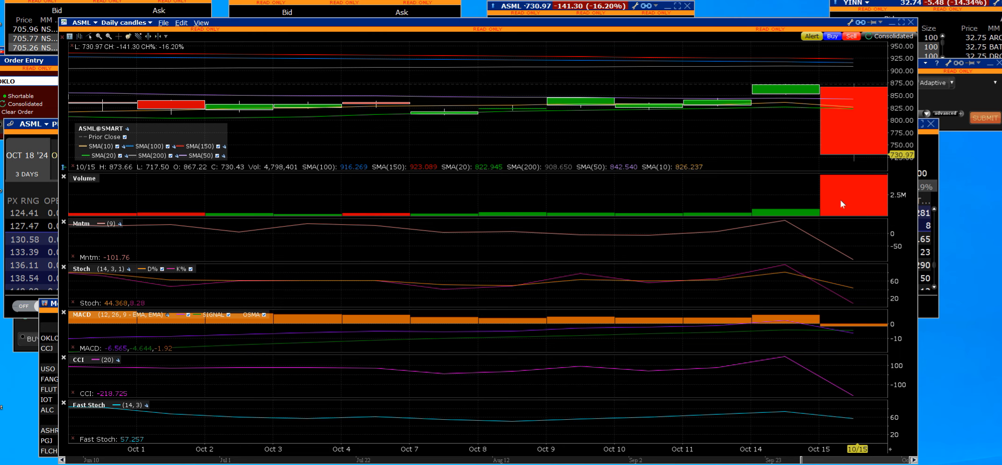
mouse_move(845, 198)
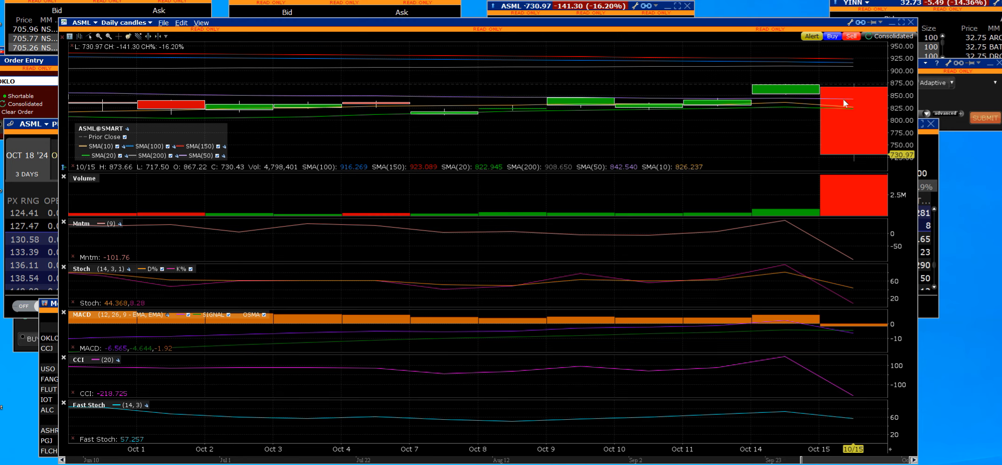
mouse_move(623, 96)
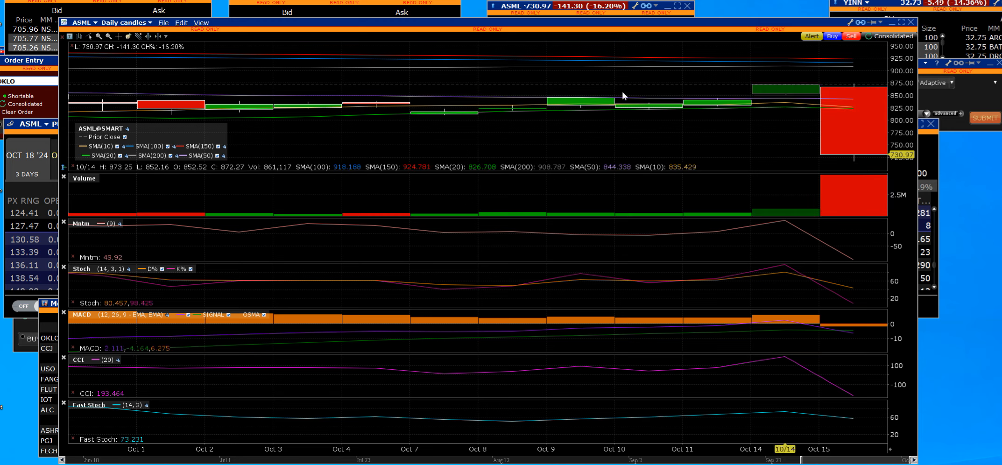
mouse_move(488, 40)
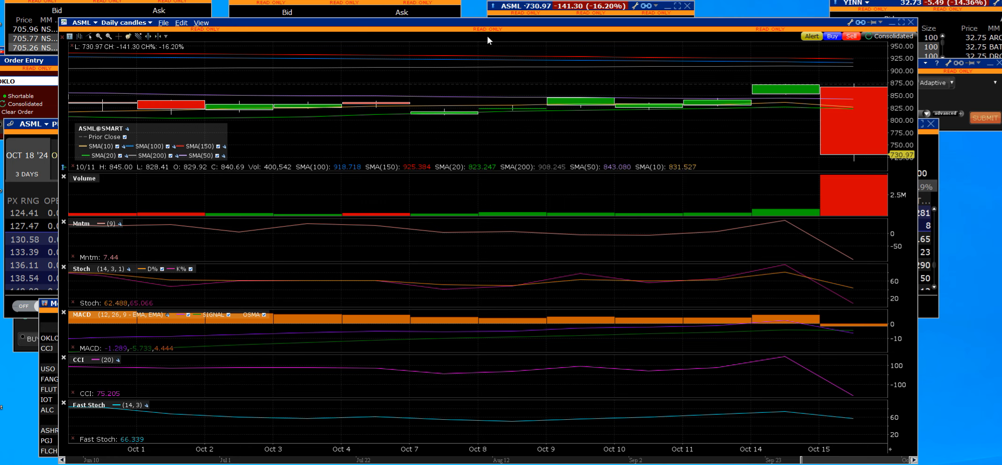